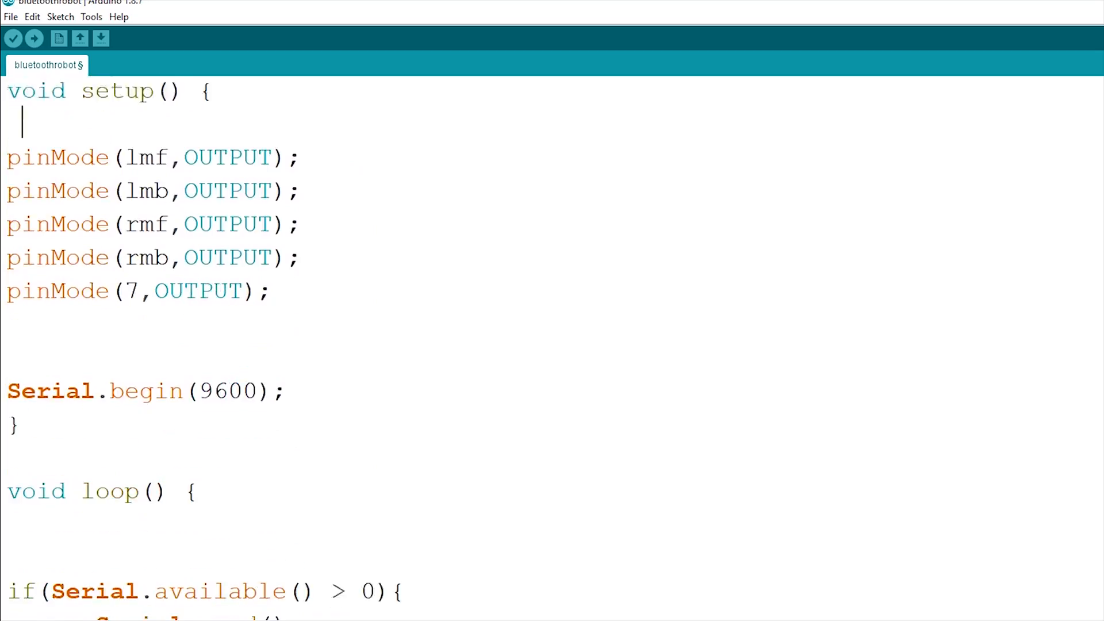
# Step: Pair the phone with HC-05 using its PIN, then list car modules in Bluetooth RC Controller
pyautogui.scroll(-3)
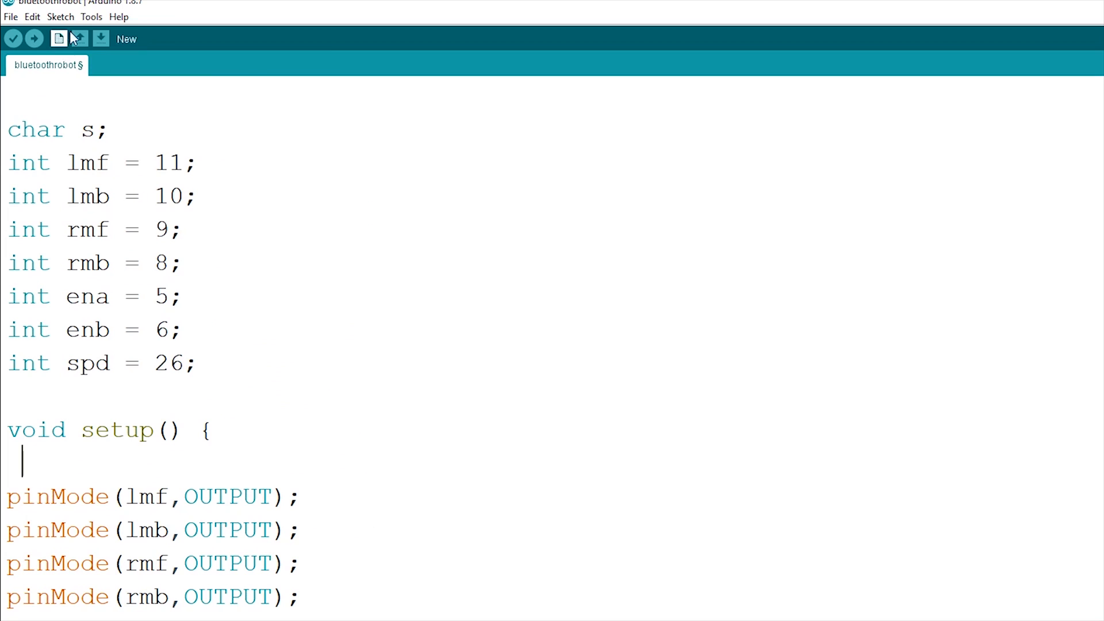
pyautogui.click(91, 16)
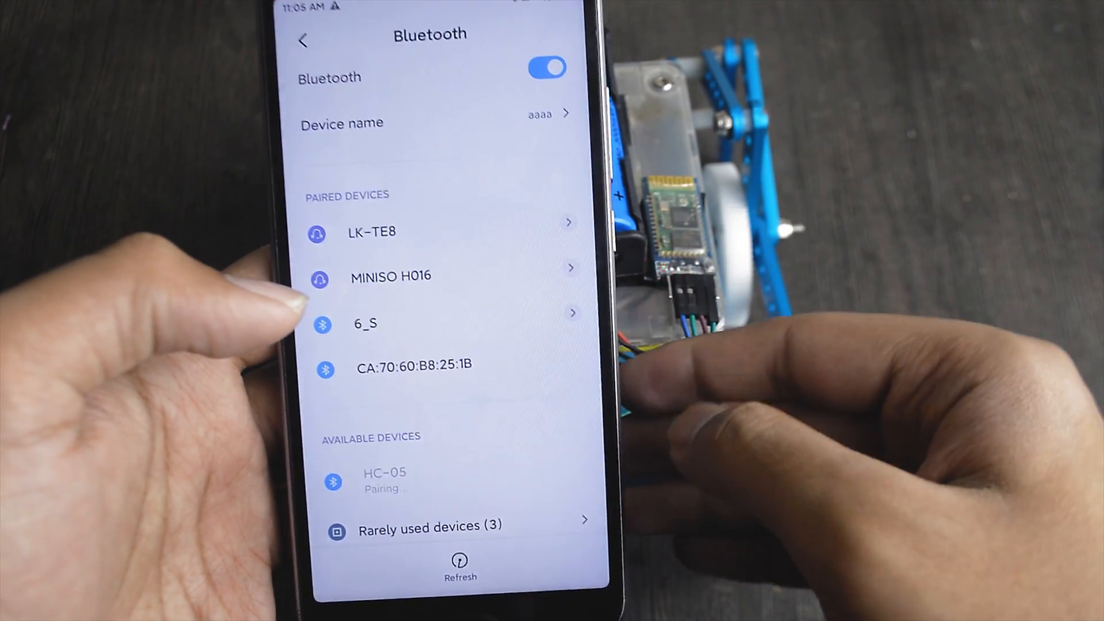
pyautogui.click(385, 481)
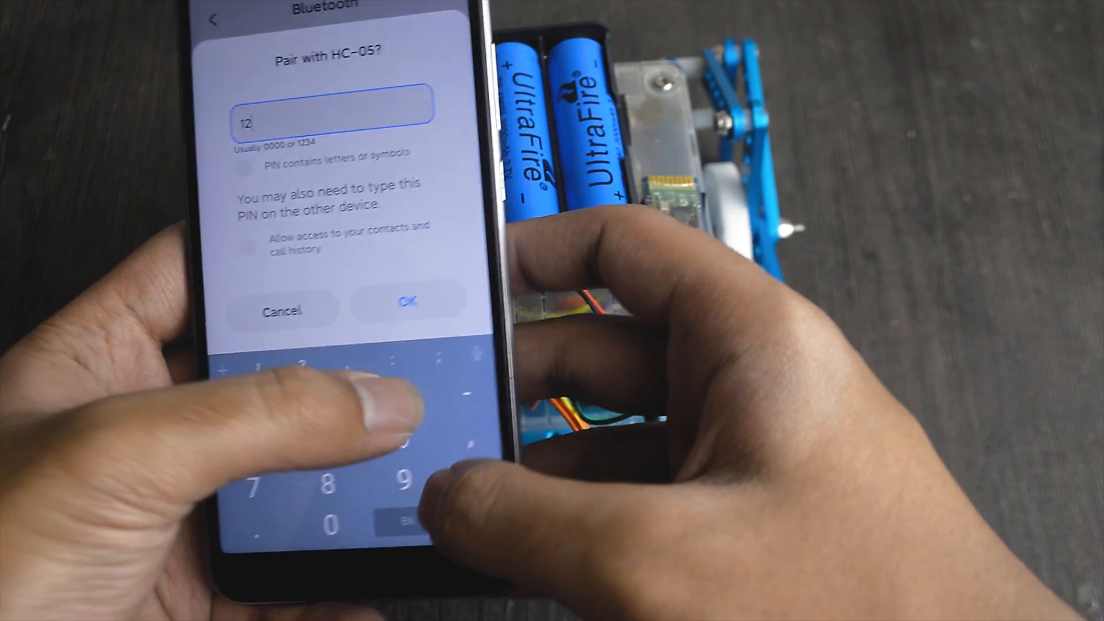
pyautogui.click(408, 300)
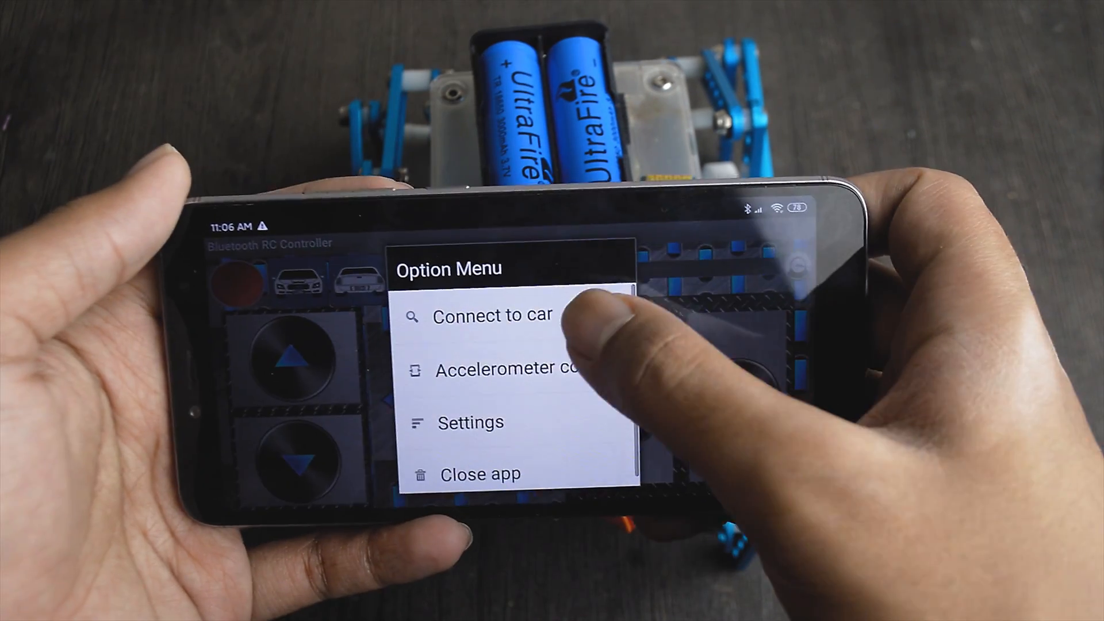
pyautogui.click(492, 314)
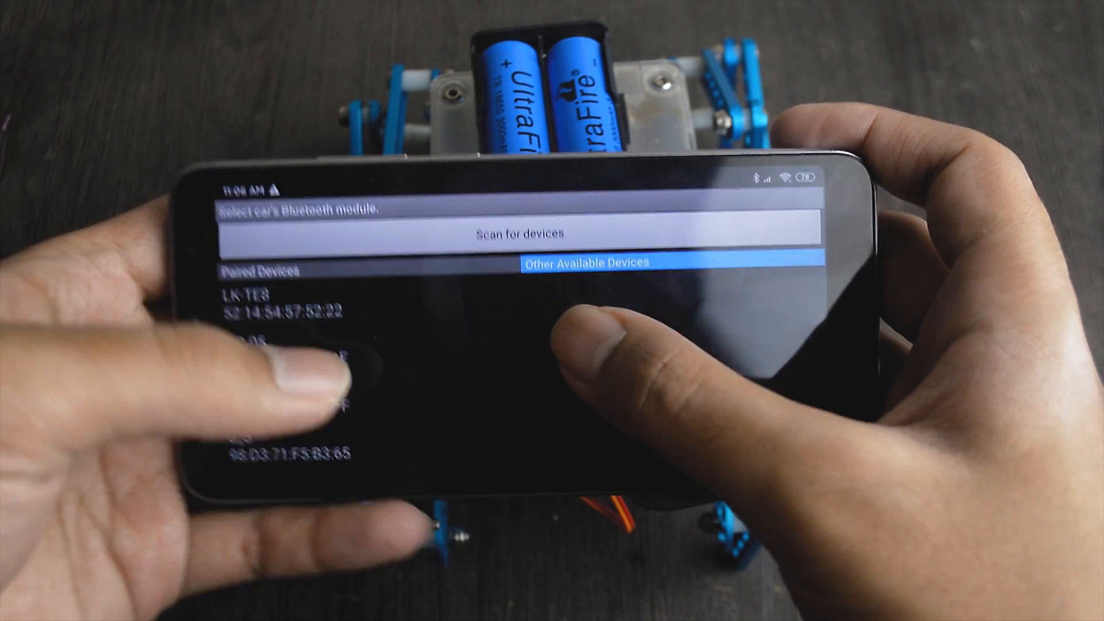